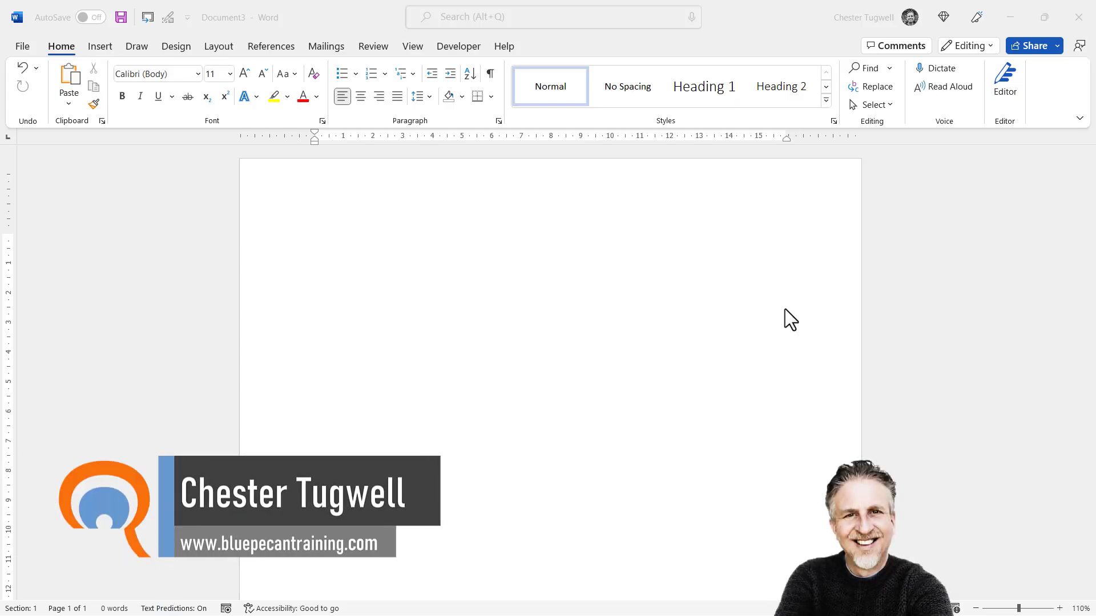
pyautogui.moveTo(104, 57)
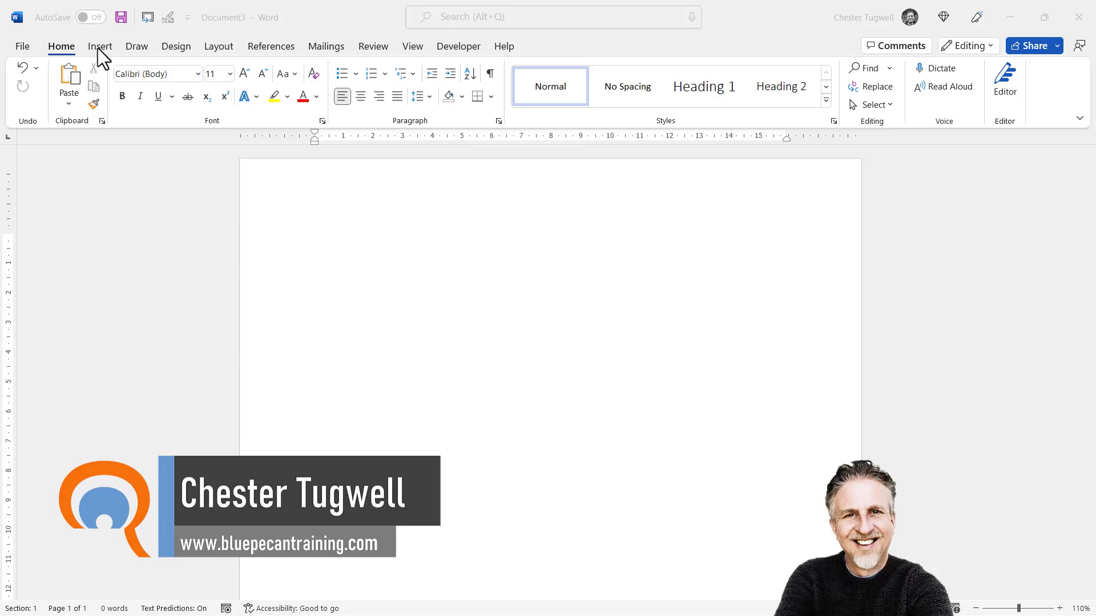
# Step: Switch the ribbon to the Insert tab
pyautogui.click(100, 46)
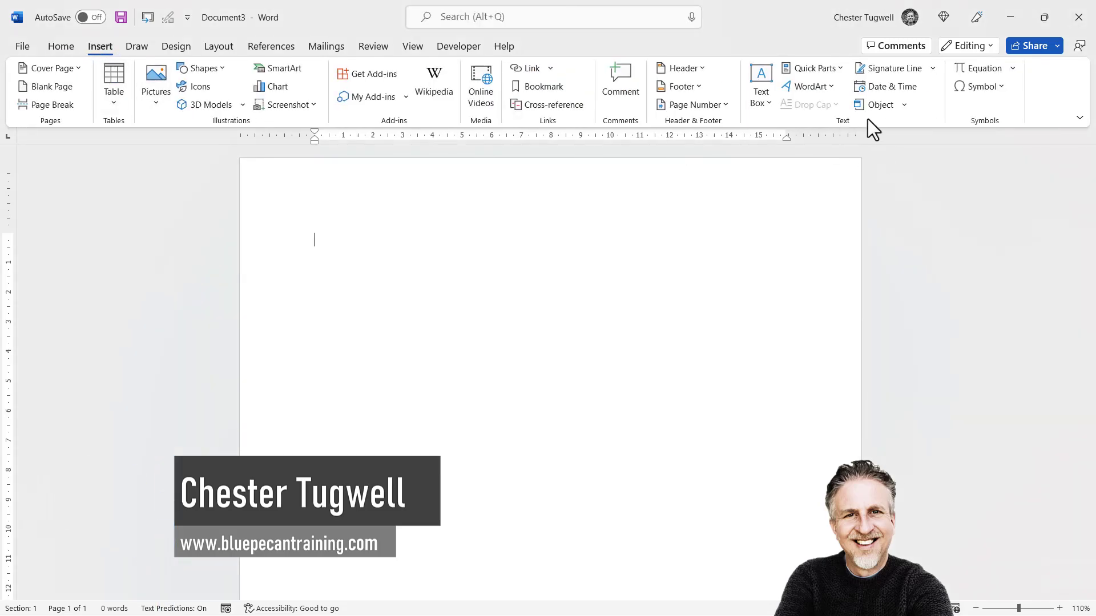
# Step: Pick 'The Moon Drops - Nathan Moore.mp3' via Object > Create from File
pyautogui.click(874, 105)
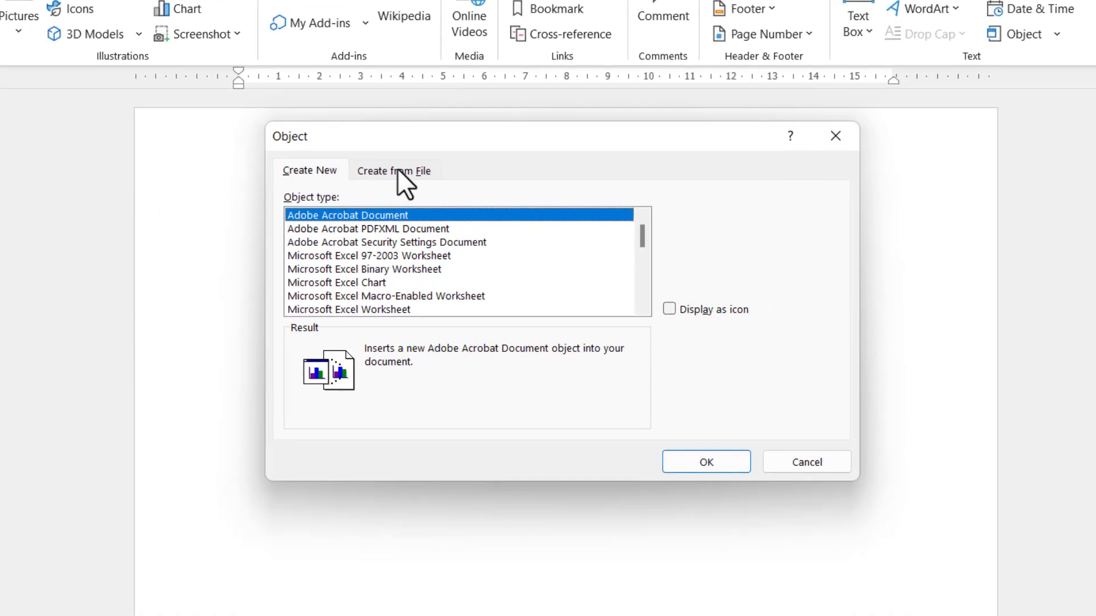
pyautogui.click(395, 171)
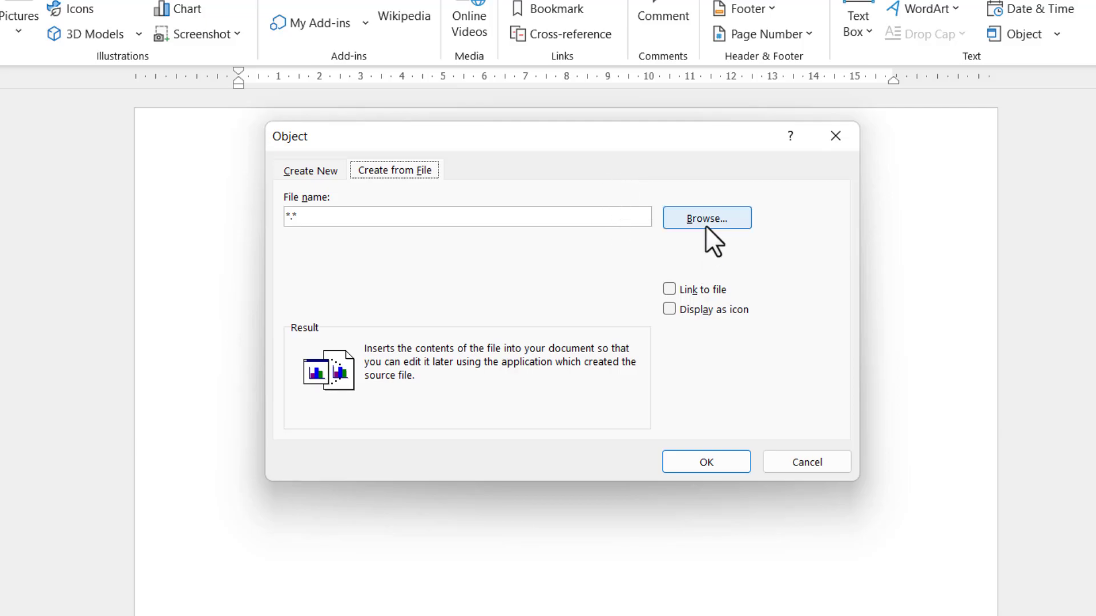
pyautogui.click(707, 218)
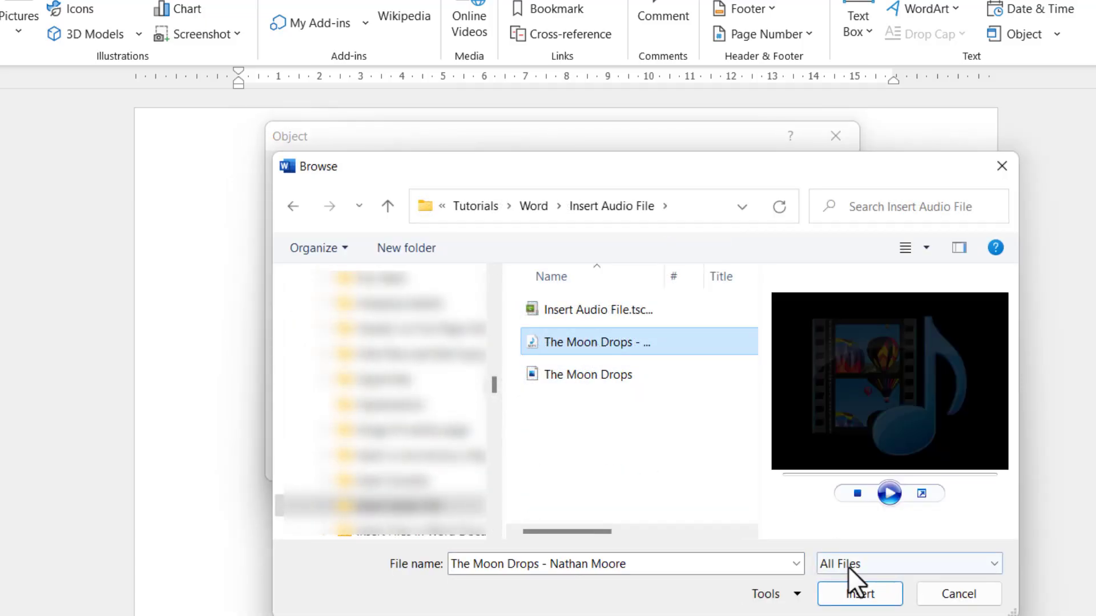
pyautogui.click(860, 610)
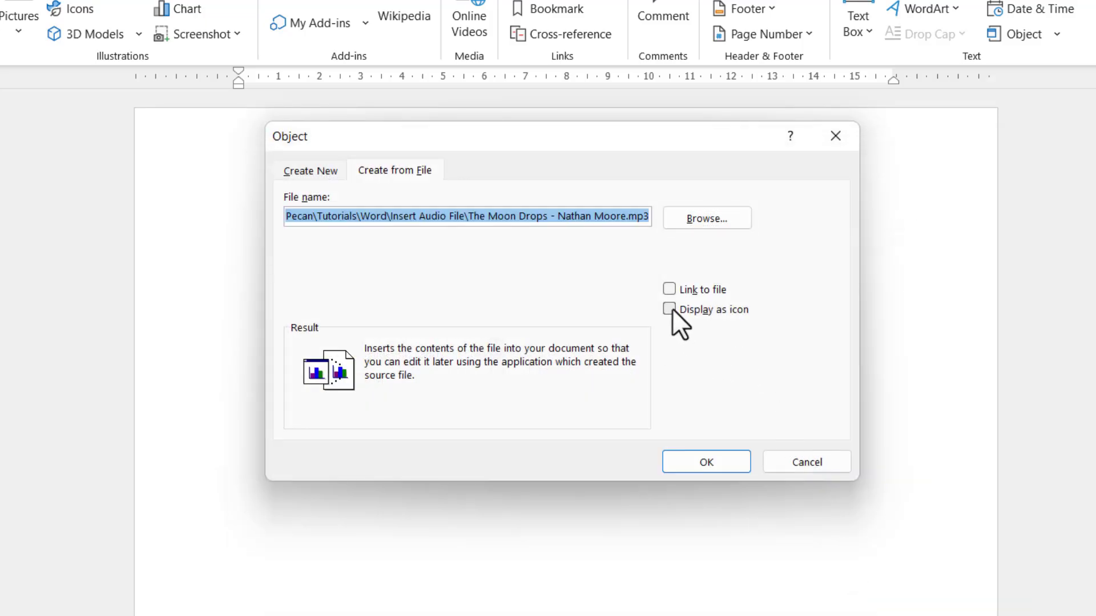
# Step: Enable Display as icon for the embedded MP3 object
pyautogui.click(669, 310)
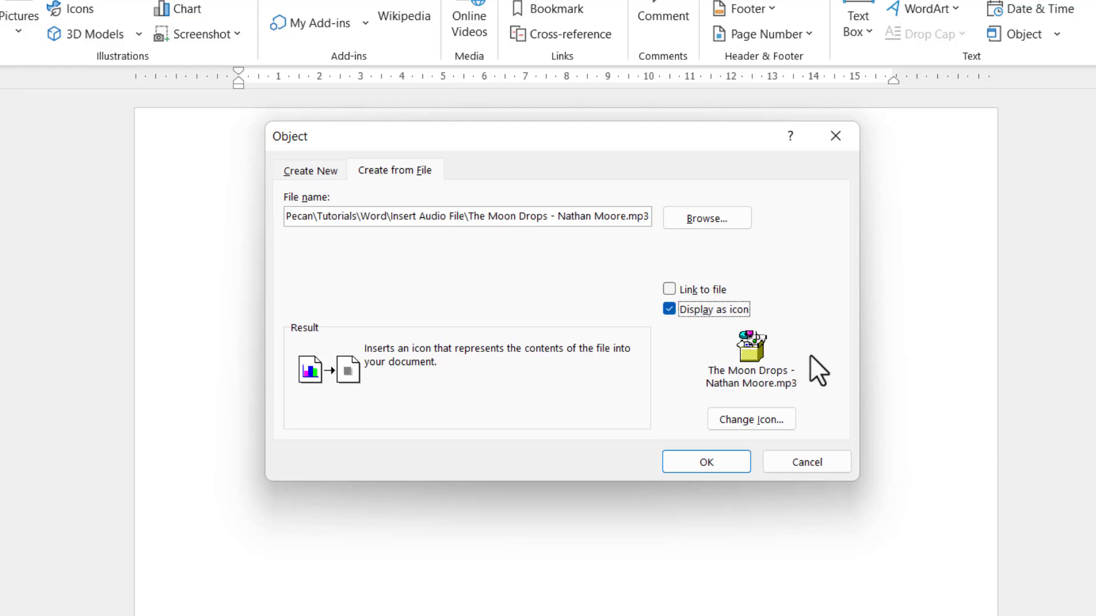
pyautogui.moveTo(831, 357)
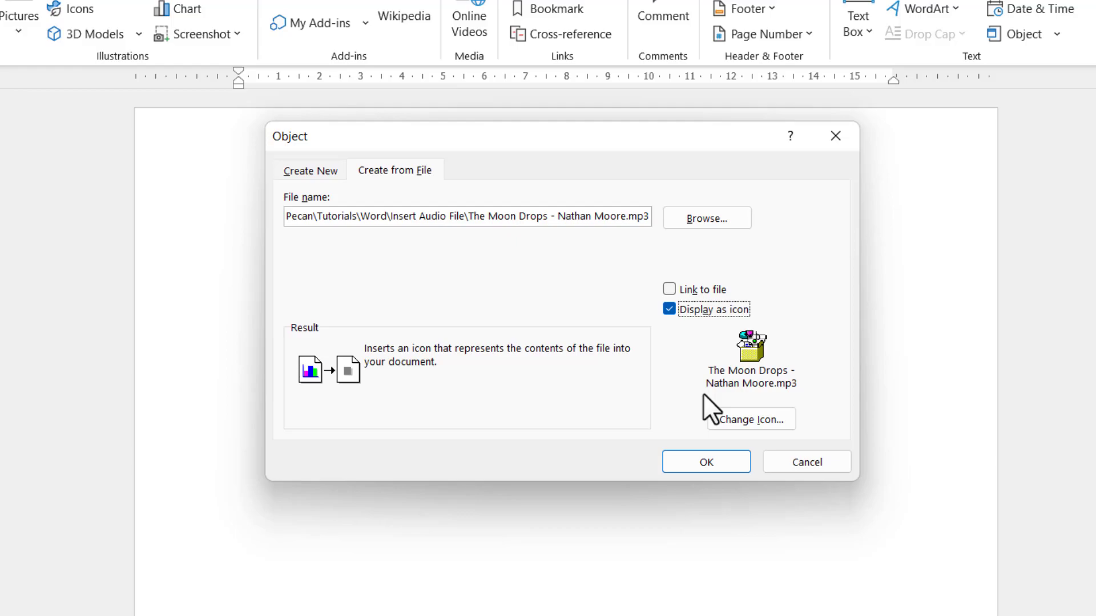
pyautogui.moveTo(773, 403)
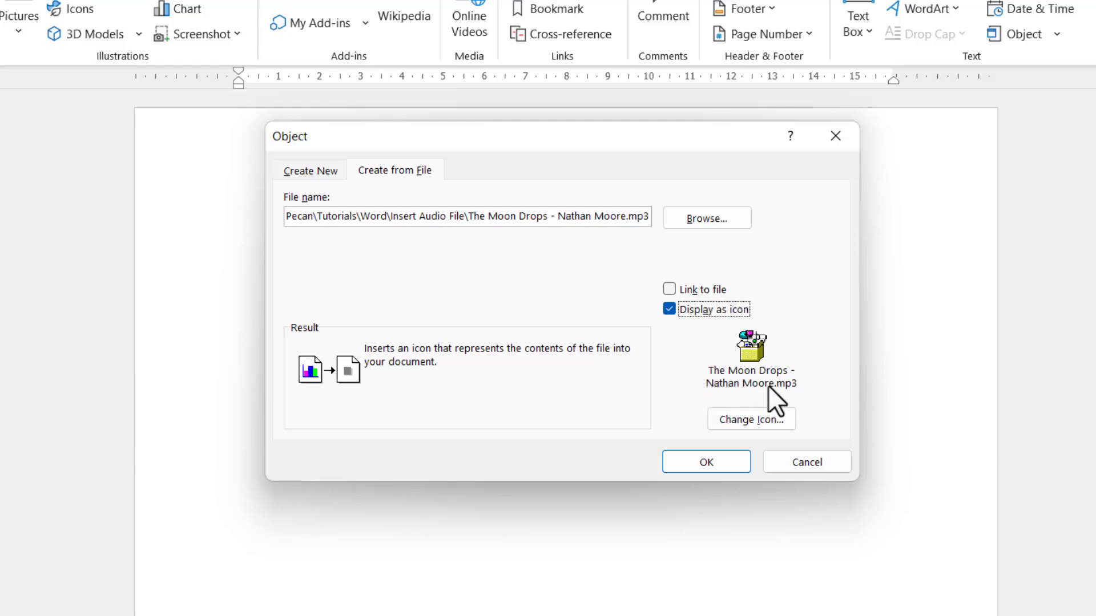
pyautogui.moveTo(704, 355)
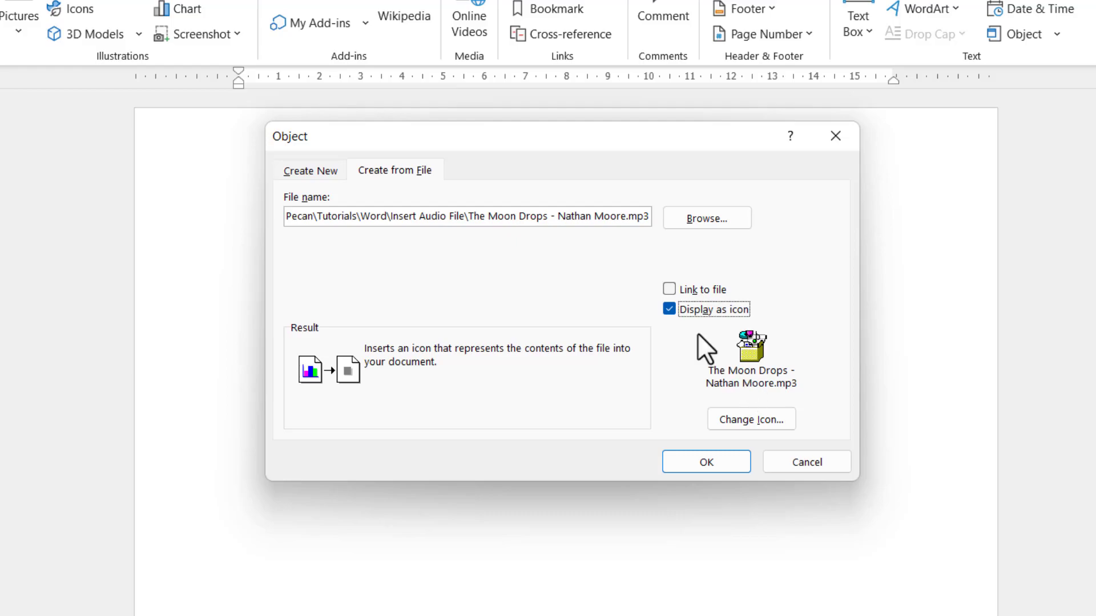
pyautogui.click(669, 289)
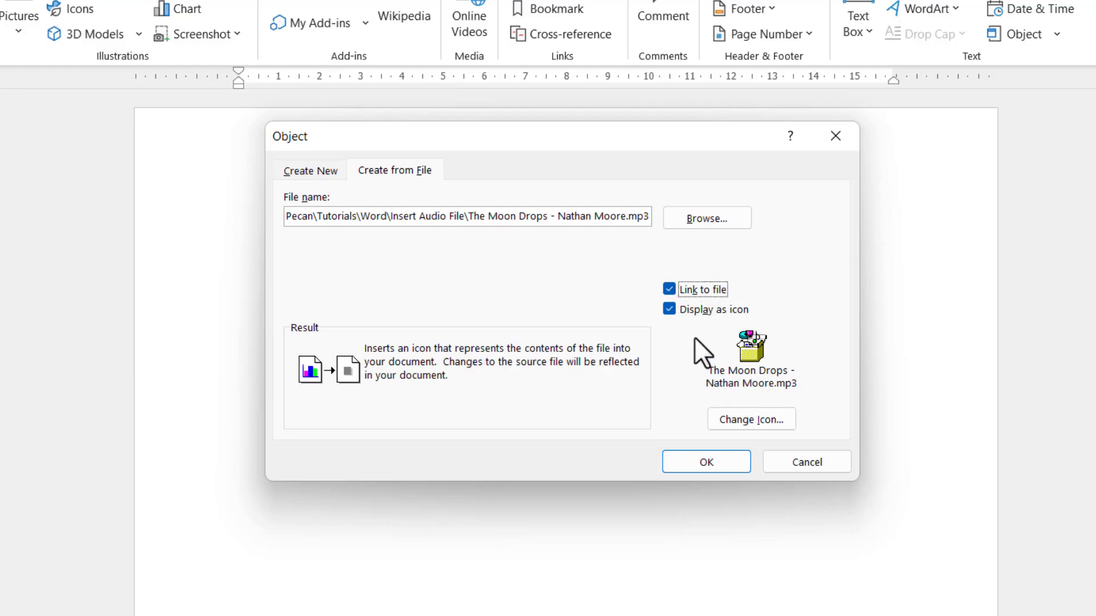
pyautogui.moveTo(717, 406)
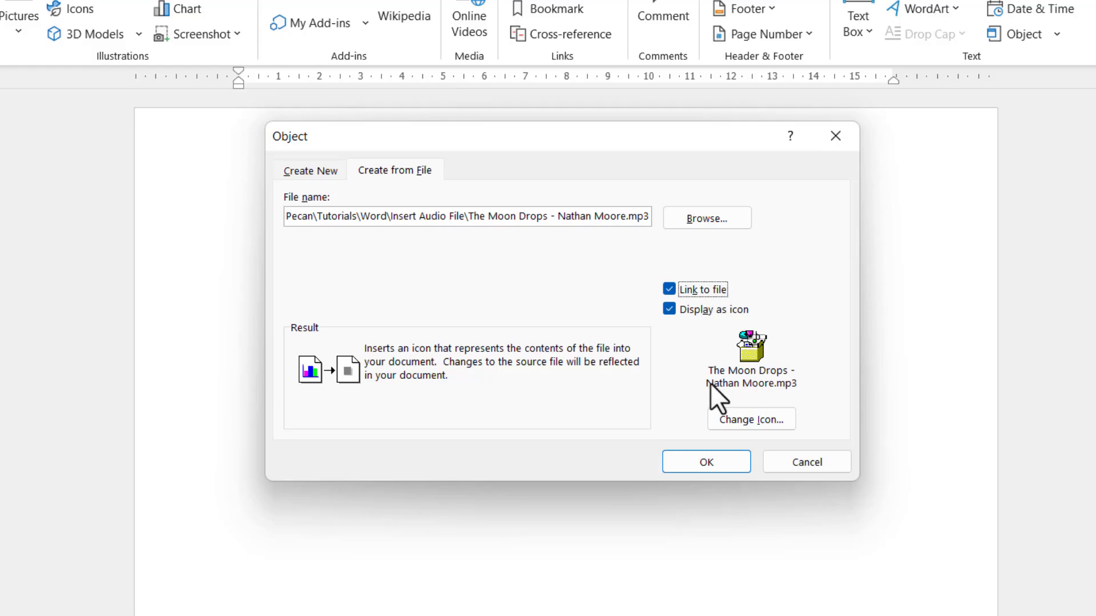
pyautogui.moveTo(697, 340)
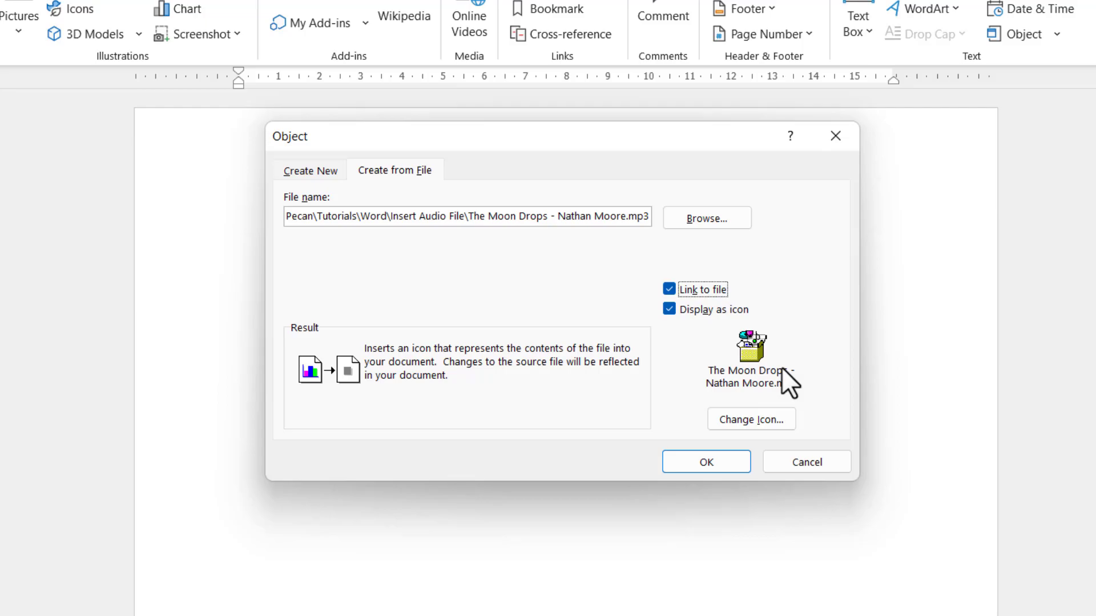
pyautogui.click(669, 289)
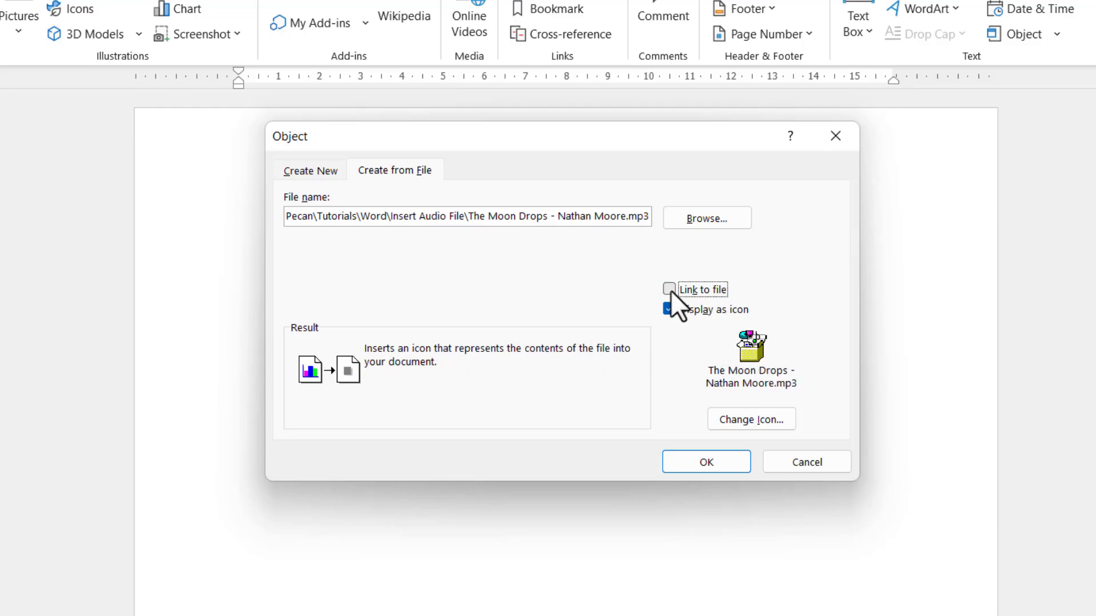
pyautogui.click(706, 462)
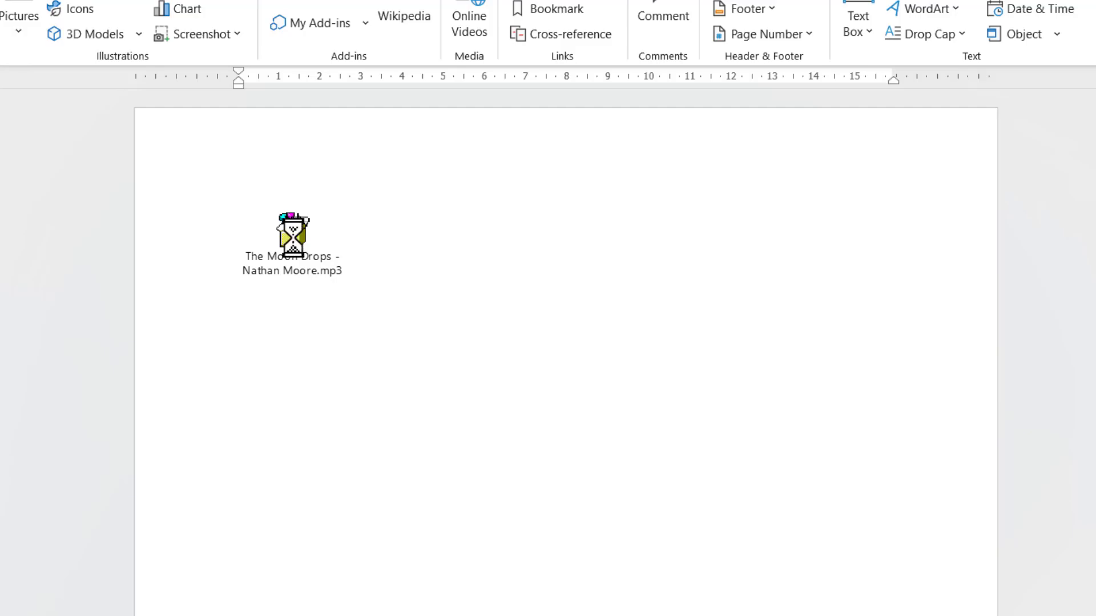
# Step: Open the Moon Drops package icon and confirm so the MP3 plays
pyautogui.doubleClick(292, 235)
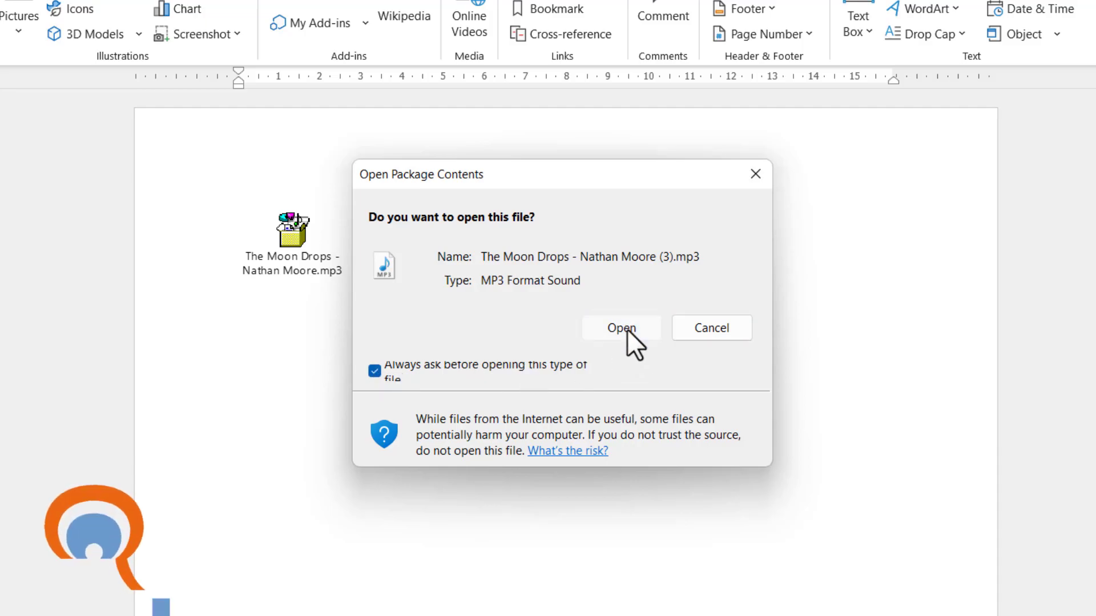
pyautogui.click(621, 328)
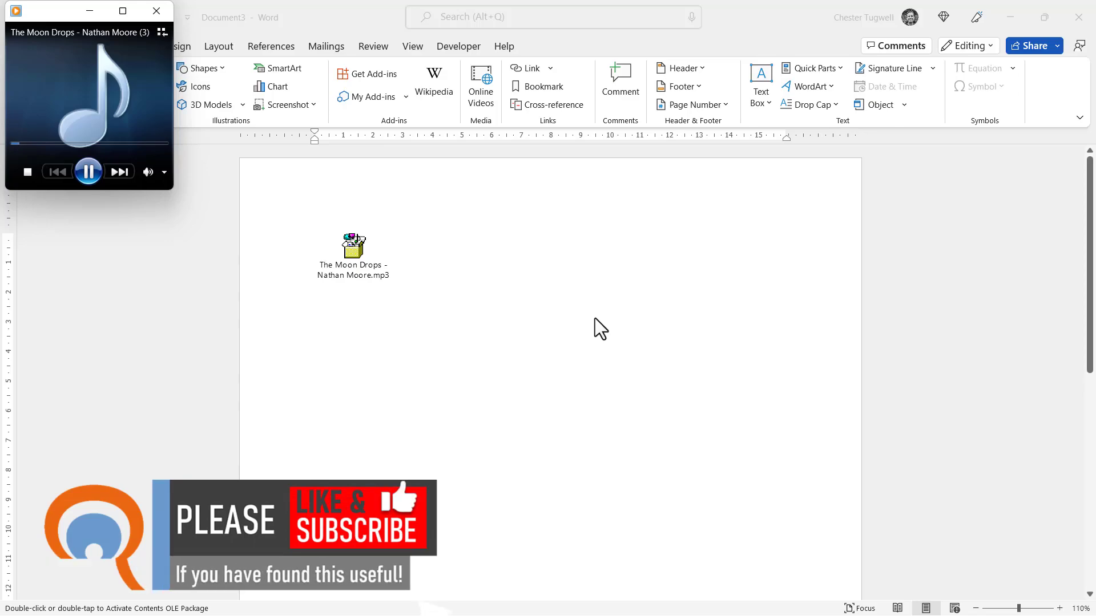
pyautogui.click(87, 172)
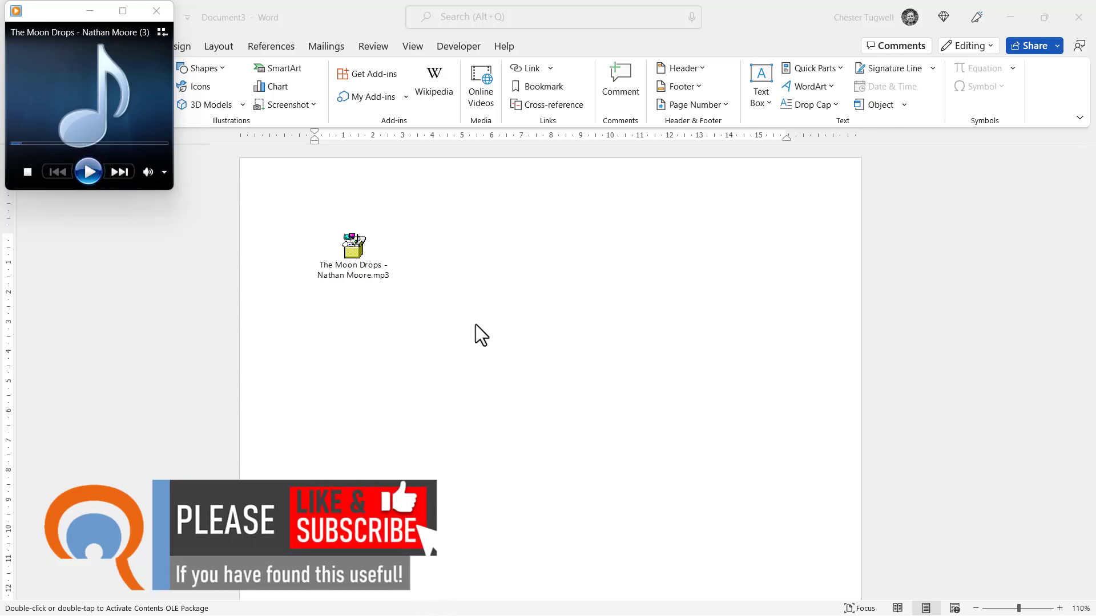